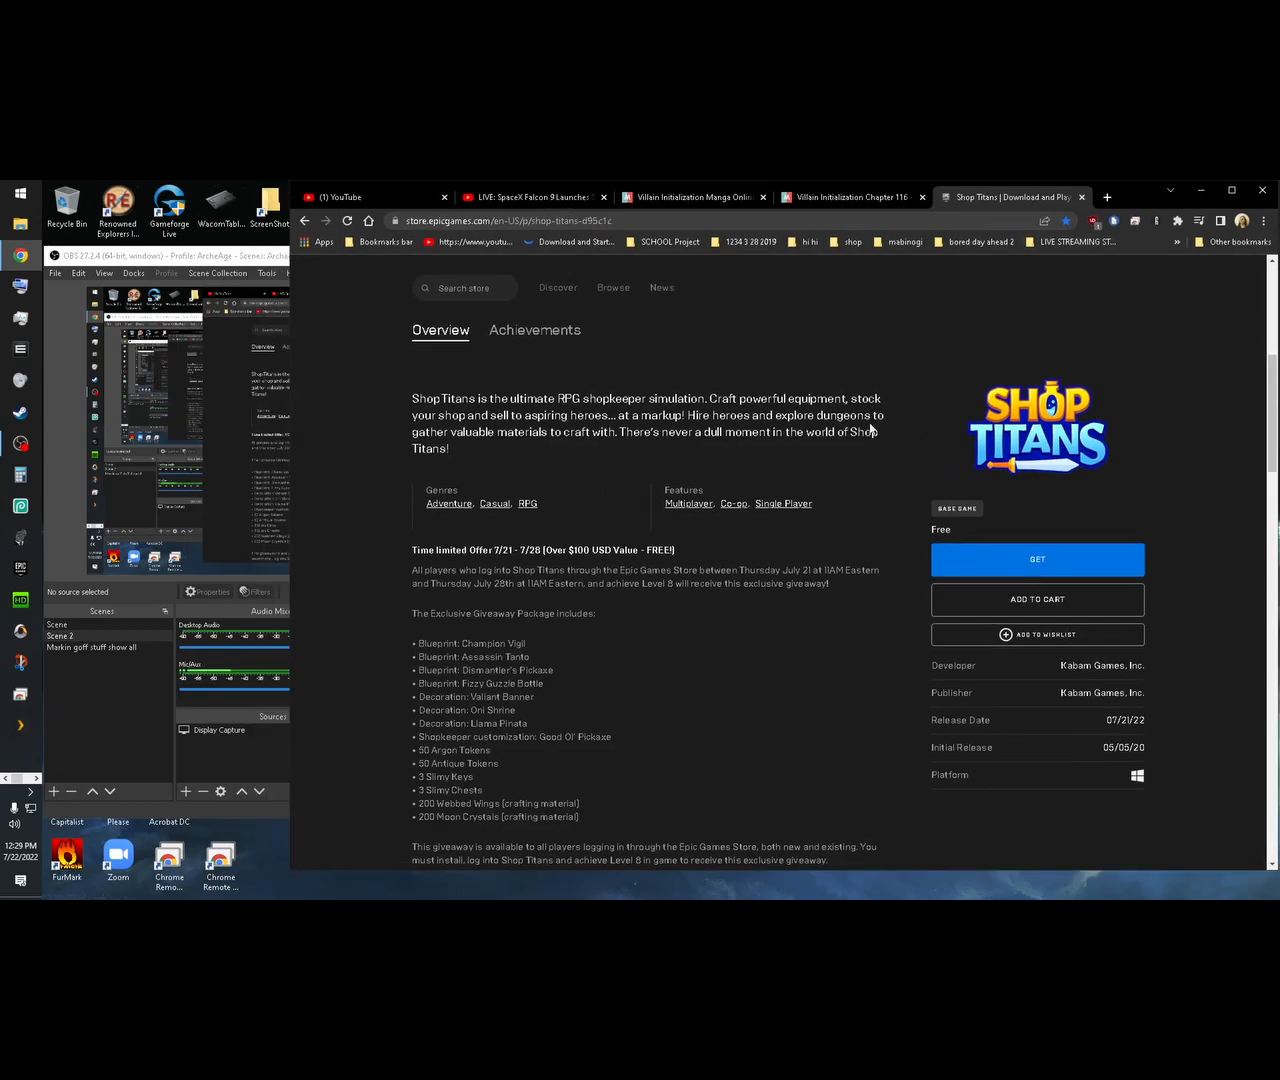
{"action": "mouse_move", "coordinate": [862, 510]}
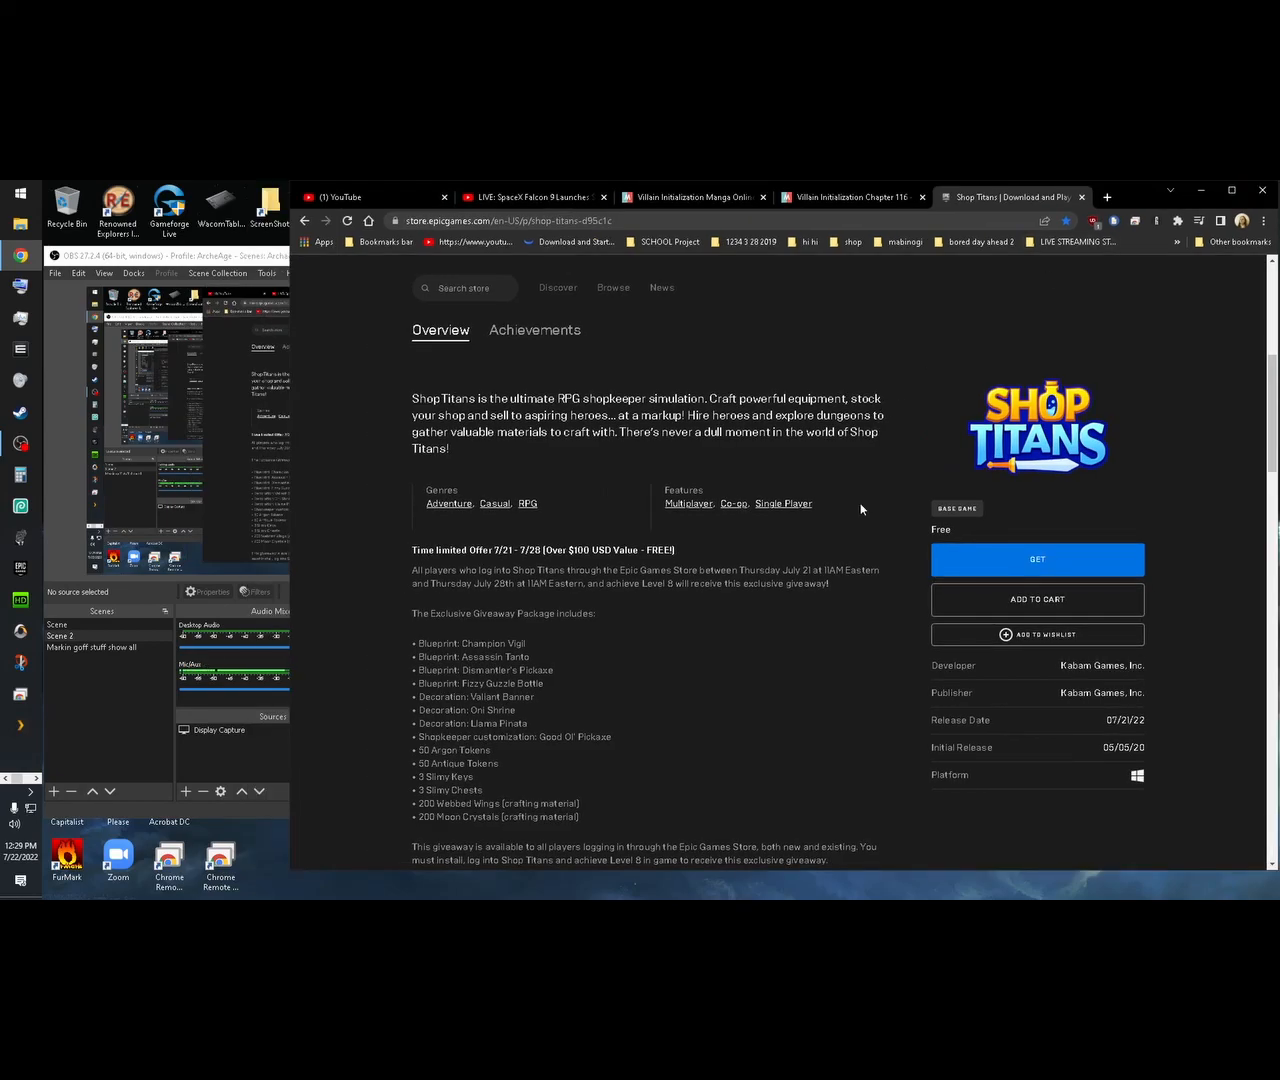
{"action": "mouse_move", "coordinate": [832, 556]}
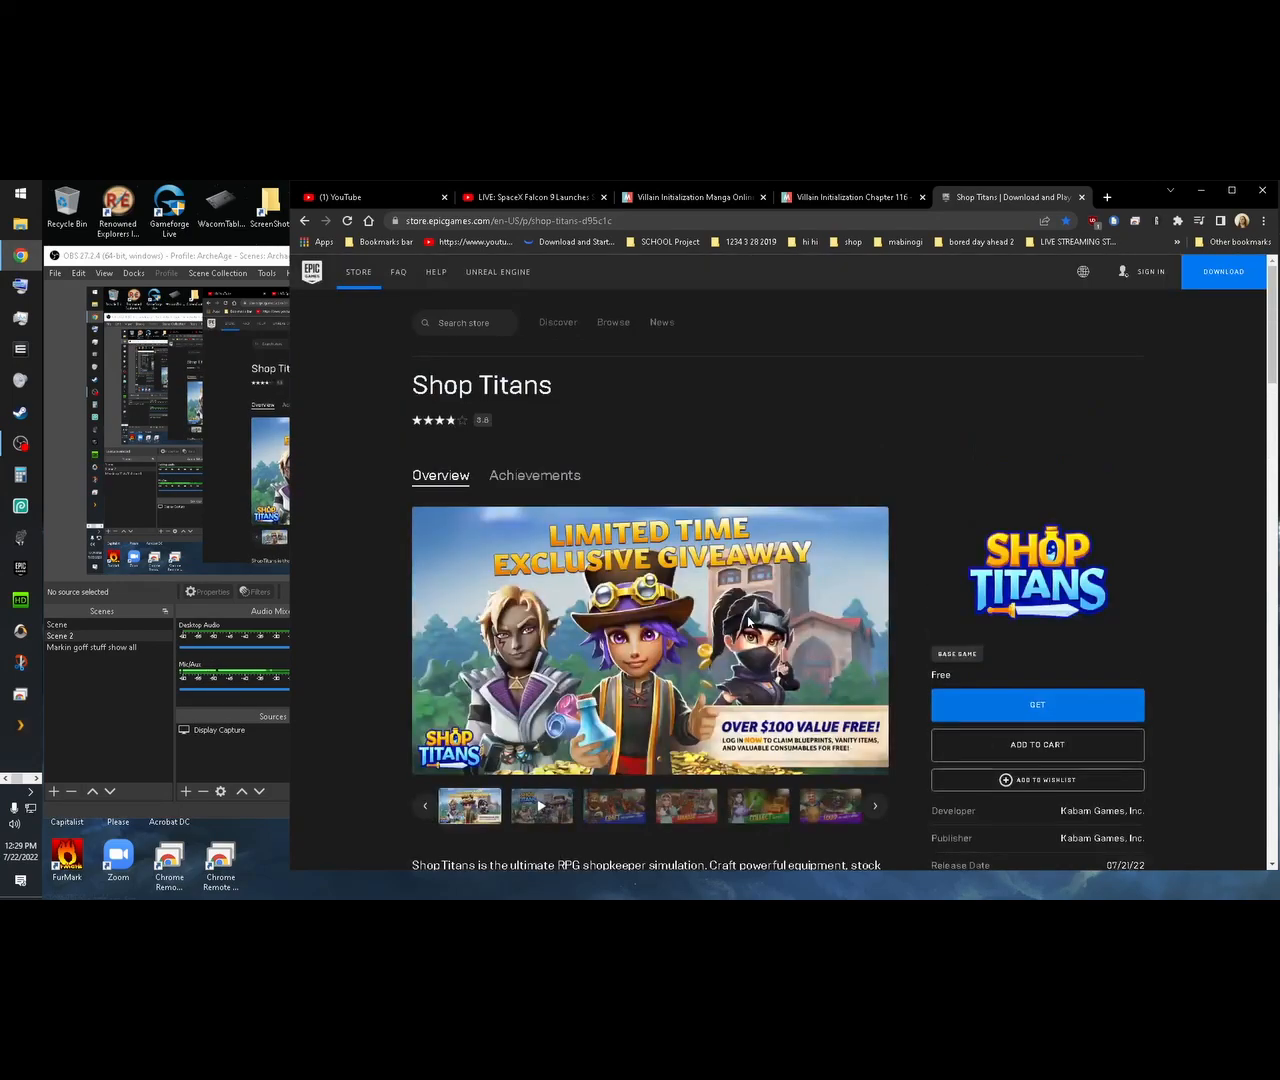
Bring up the Settings panel from the hamburger Menu.
{"action": "scroll", "scroll_direction": "down", "scroll_amount": 3}
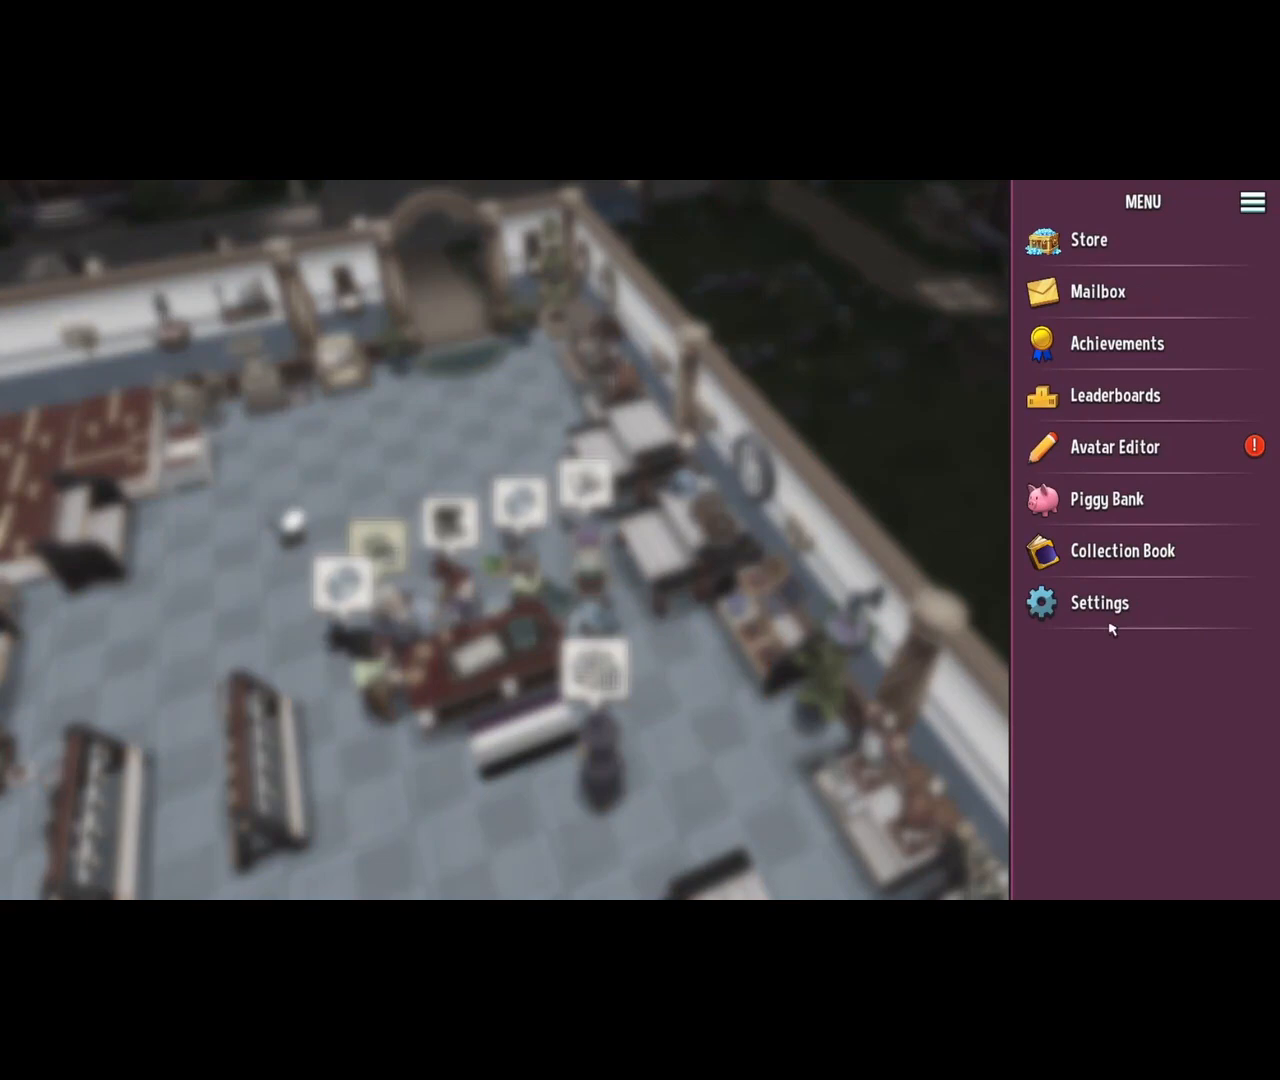
{"action": "left_click", "coordinate": [1100, 604]}
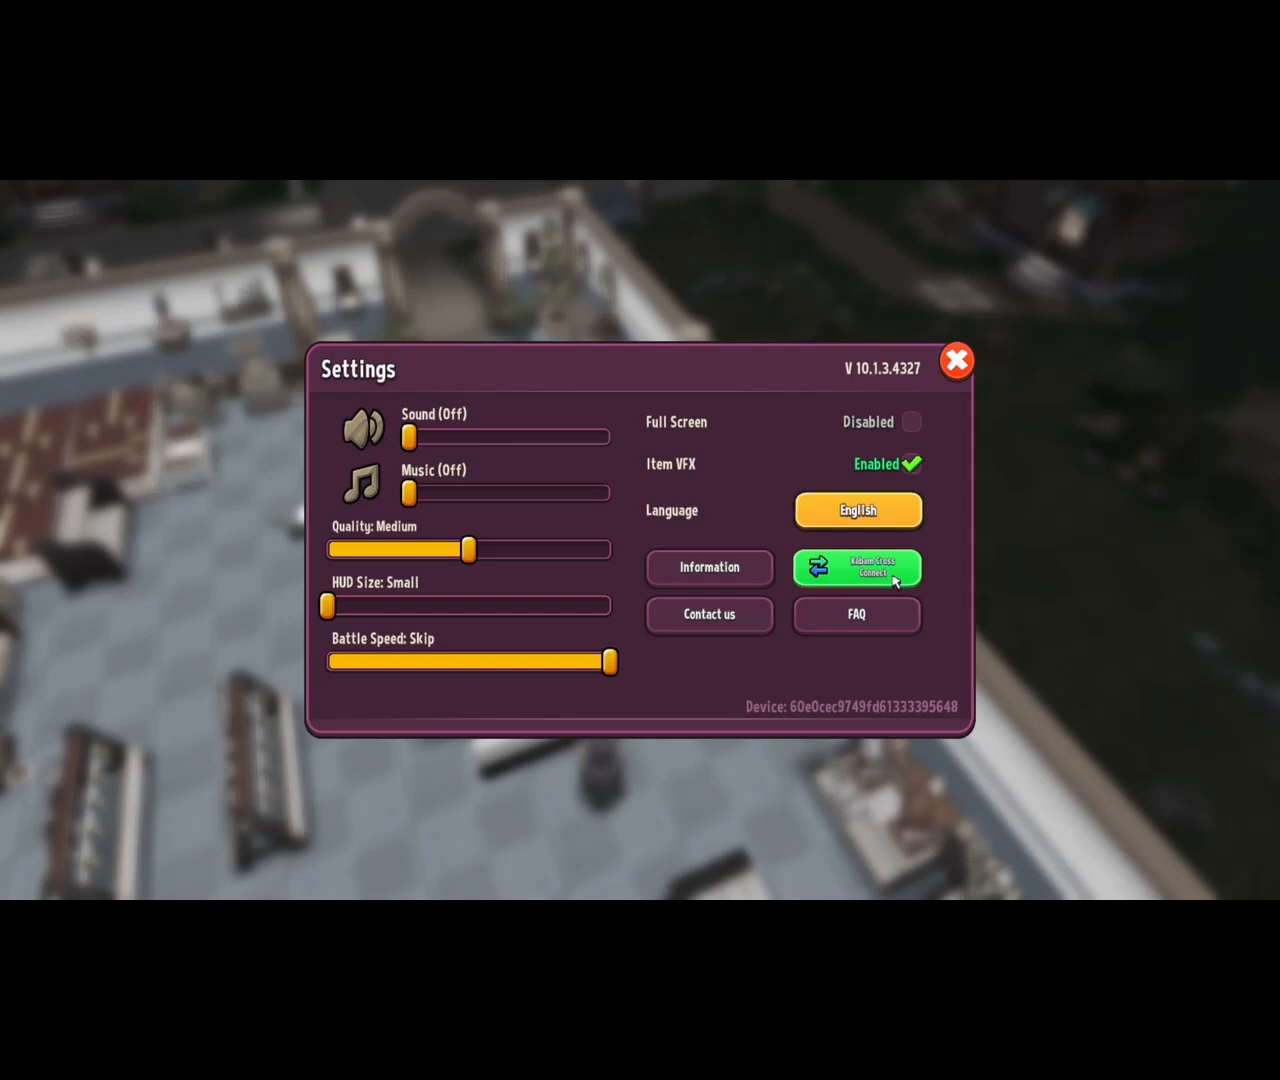
{"action": "mouse_move", "coordinate": [900, 538]}
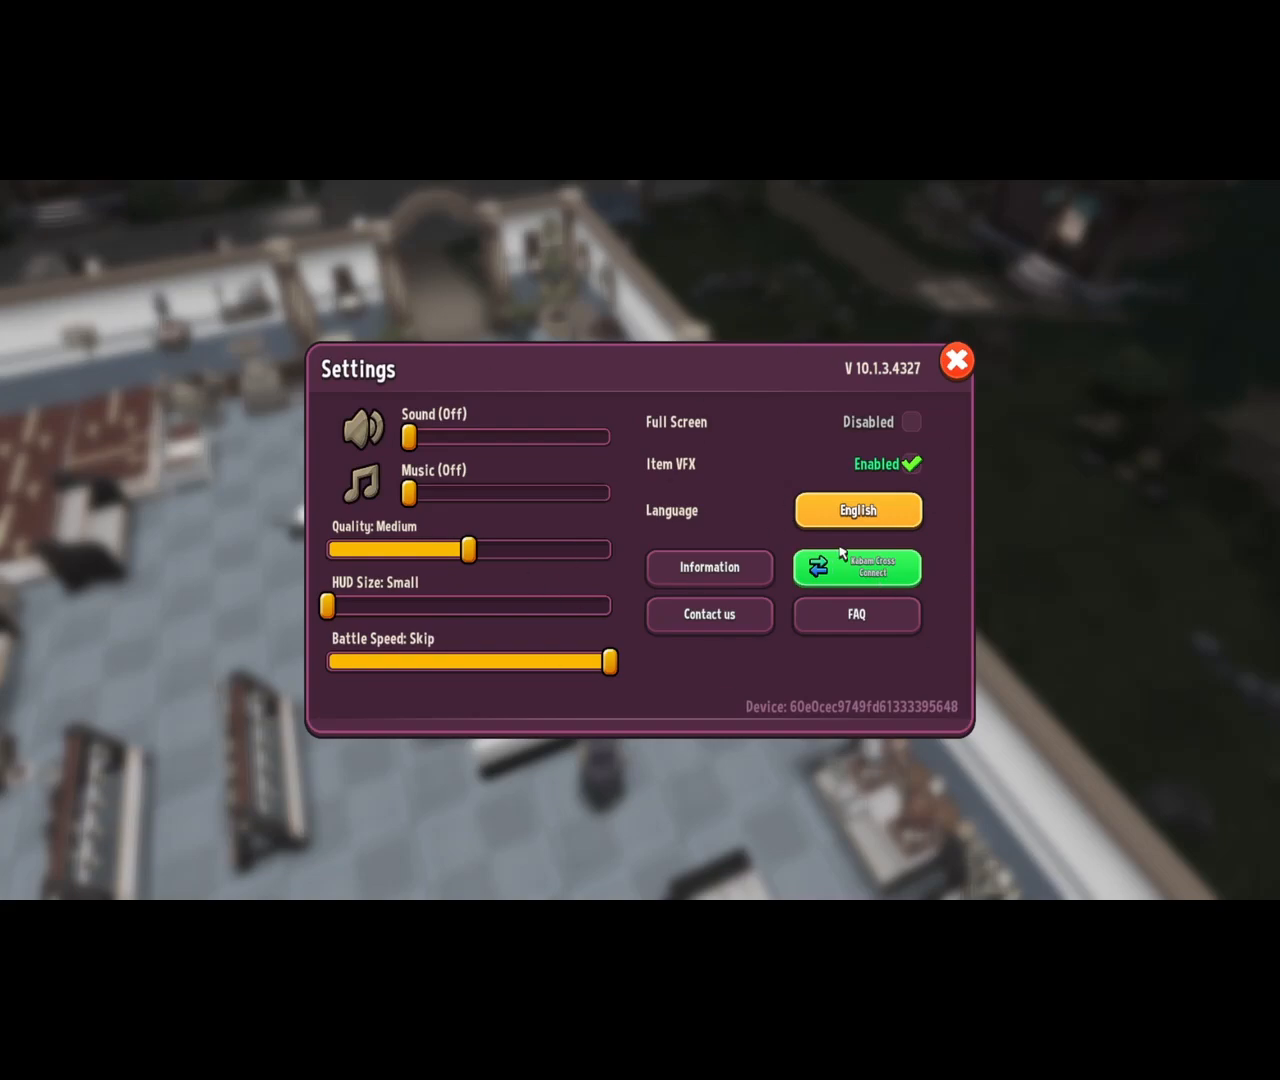
{"action": "mouse_move", "coordinate": [1068, 548]}
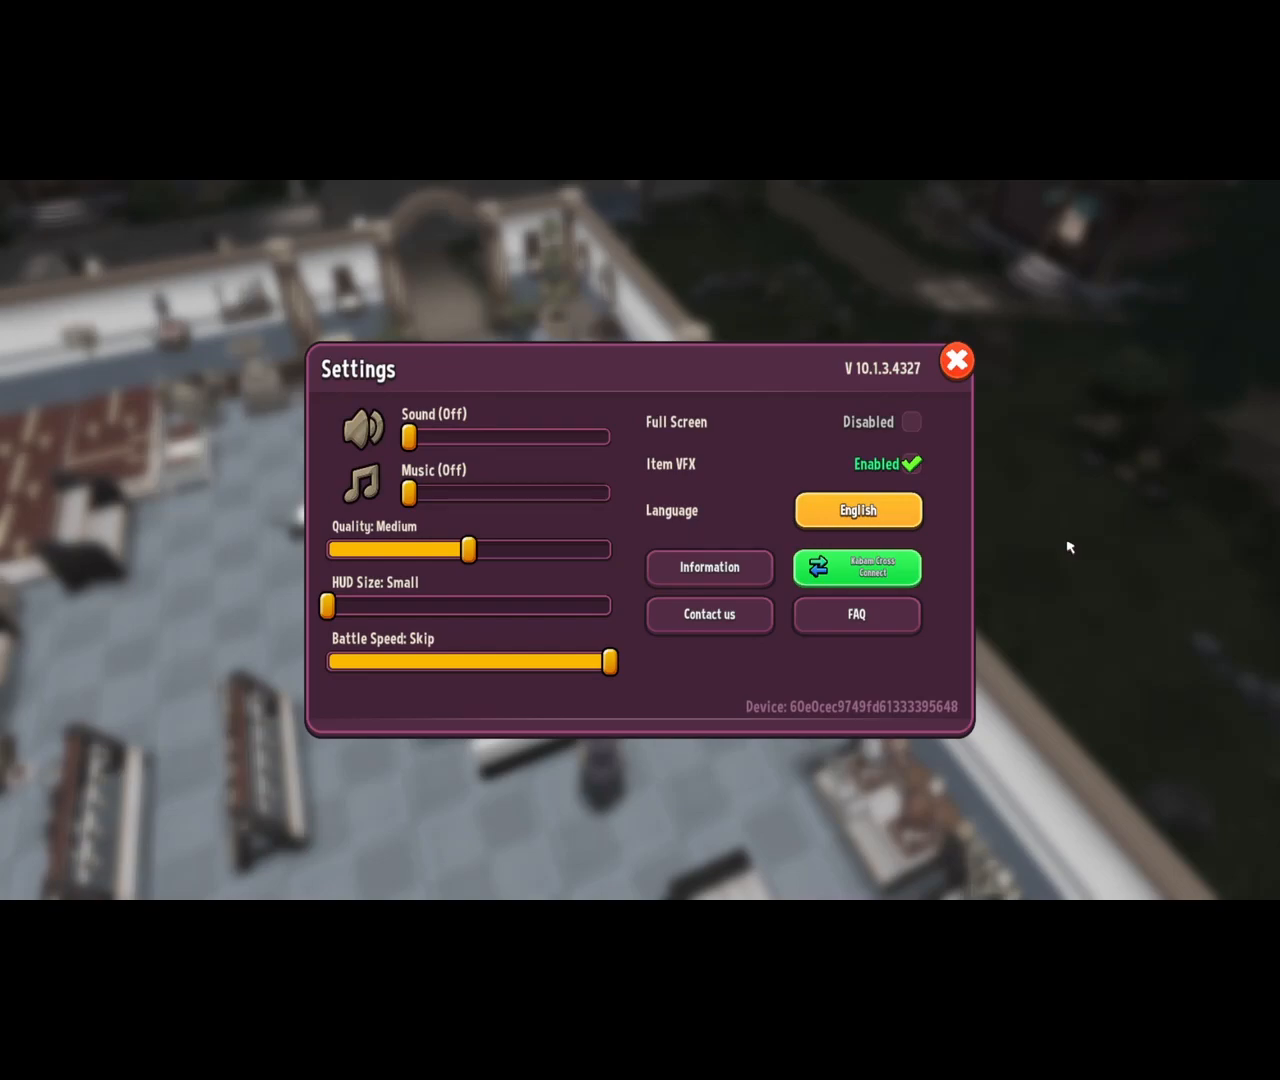
{"action": "mouse_move", "coordinate": [866, 580]}
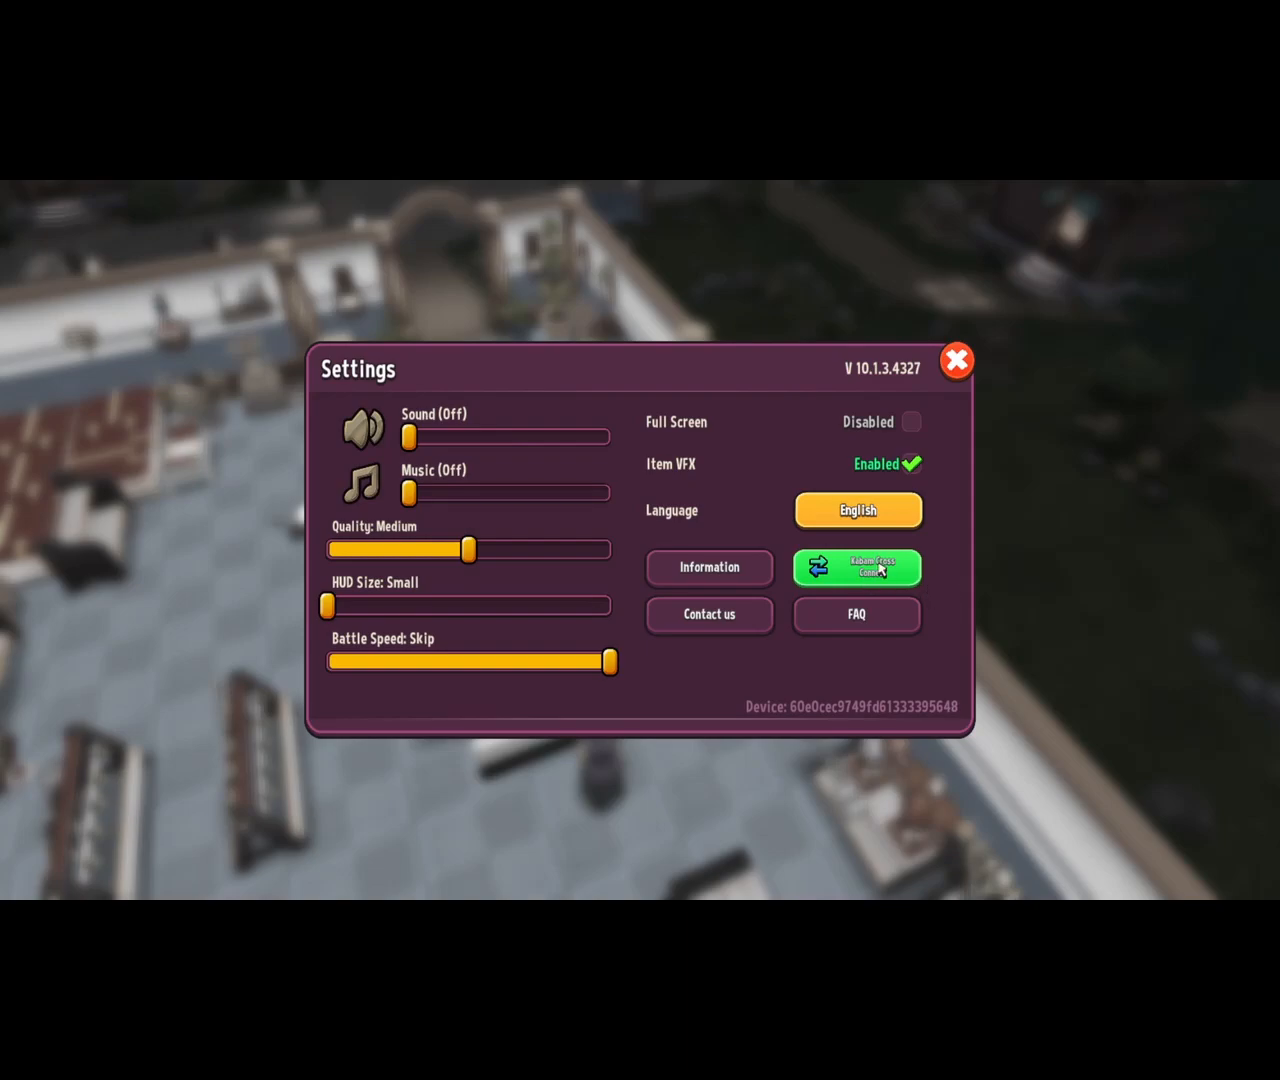
{"action": "mouse_move", "coordinate": [1112, 624]}
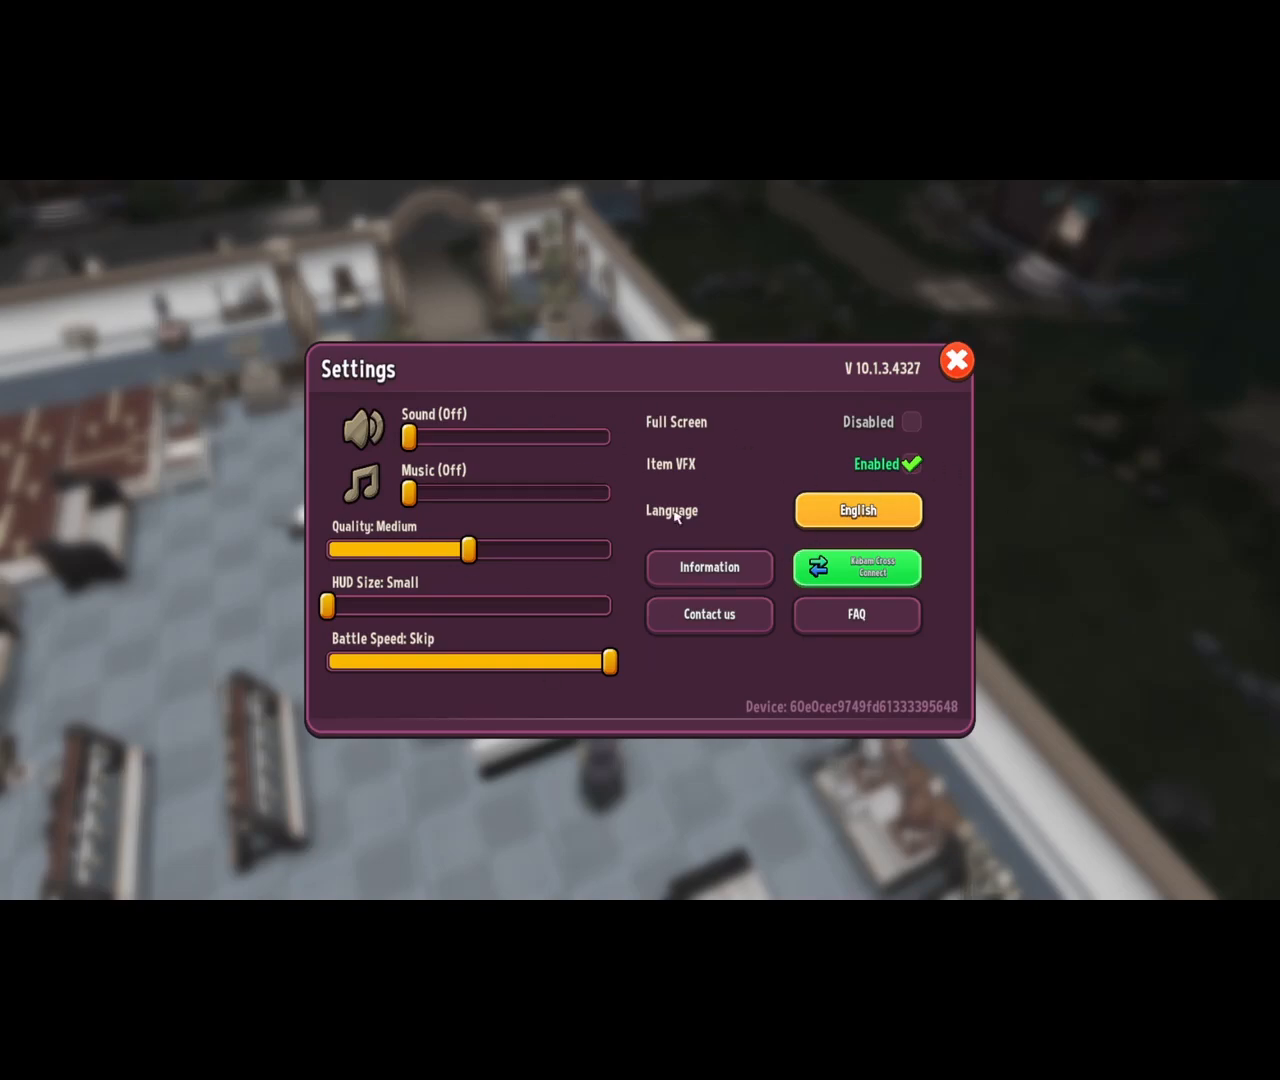
{"action": "mouse_move", "coordinate": [1212, 628]}
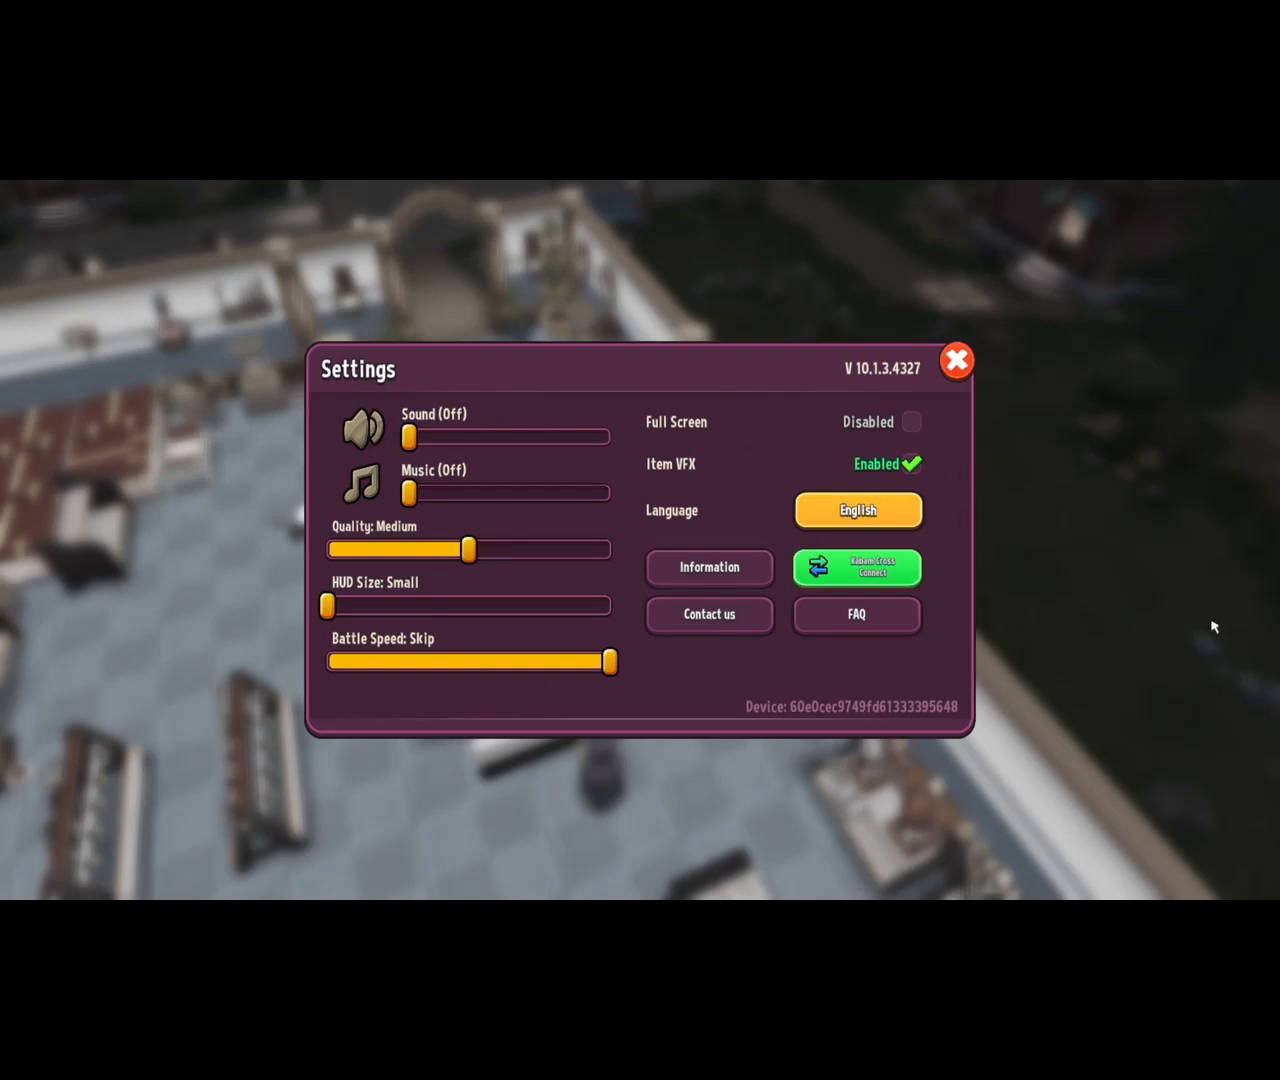
Leave Settings and reach the Mailbox through the main Menu.
{"action": "left_click", "coordinate": [956, 360]}
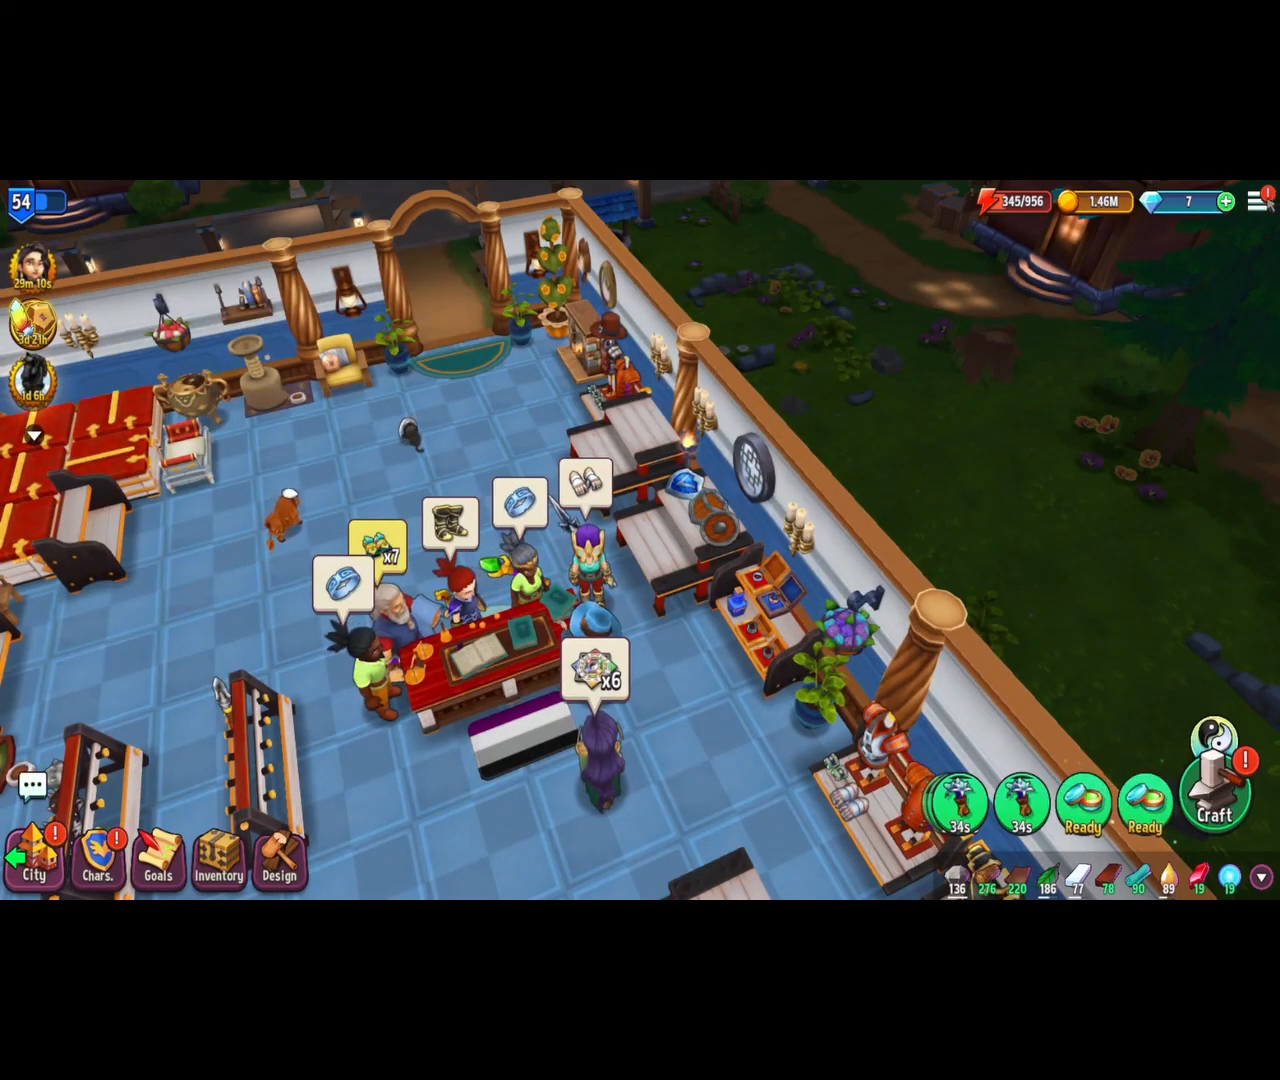
{"action": "left_click", "coordinate": [1260, 202]}
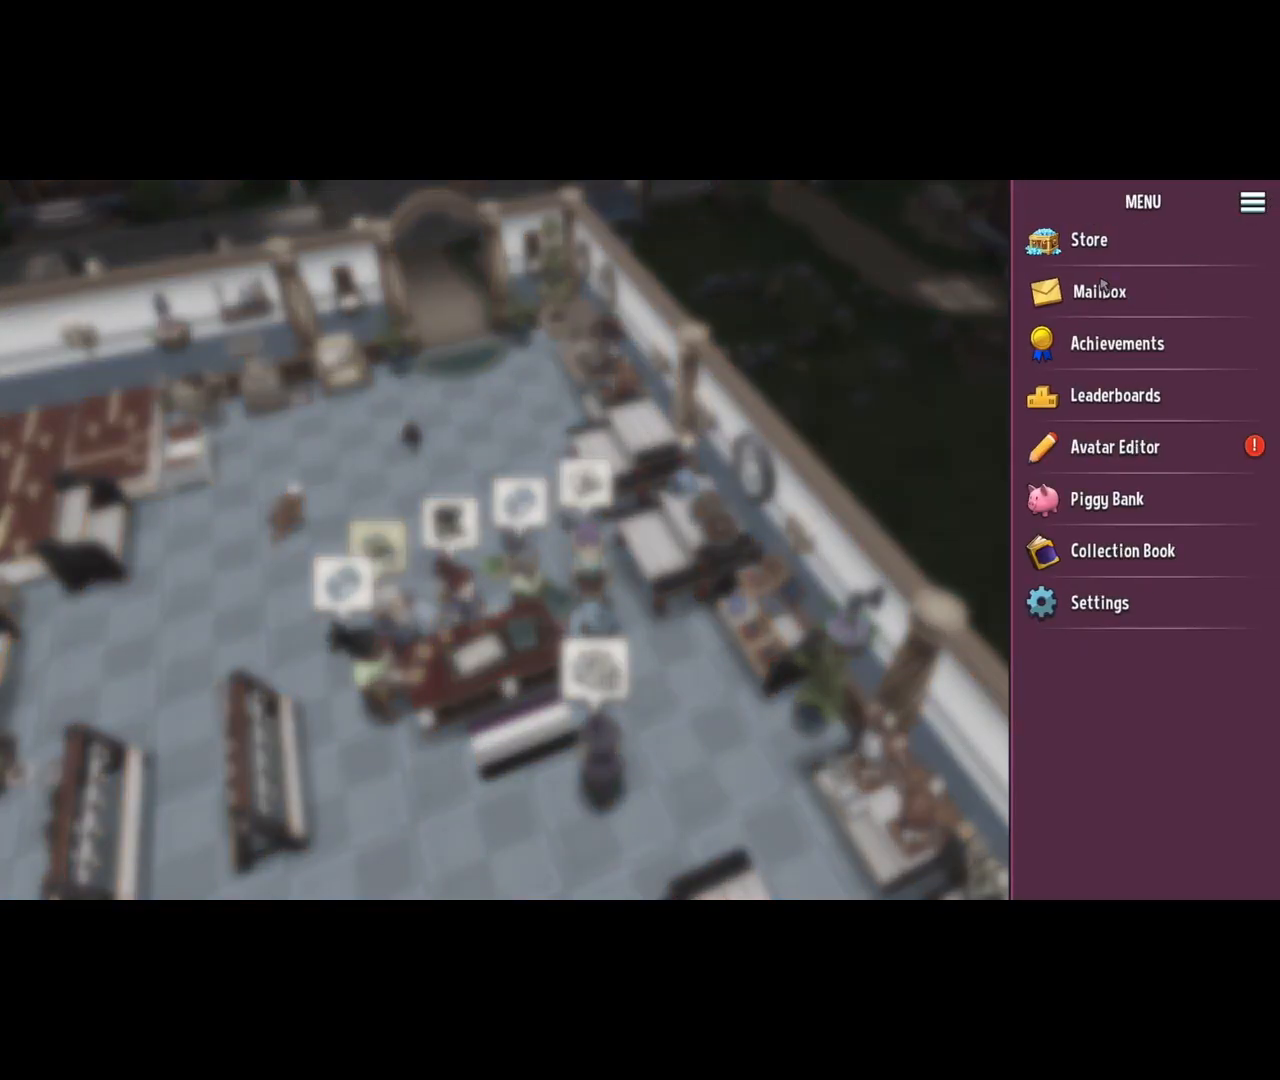
{"action": "left_click", "coordinate": [1098, 292]}
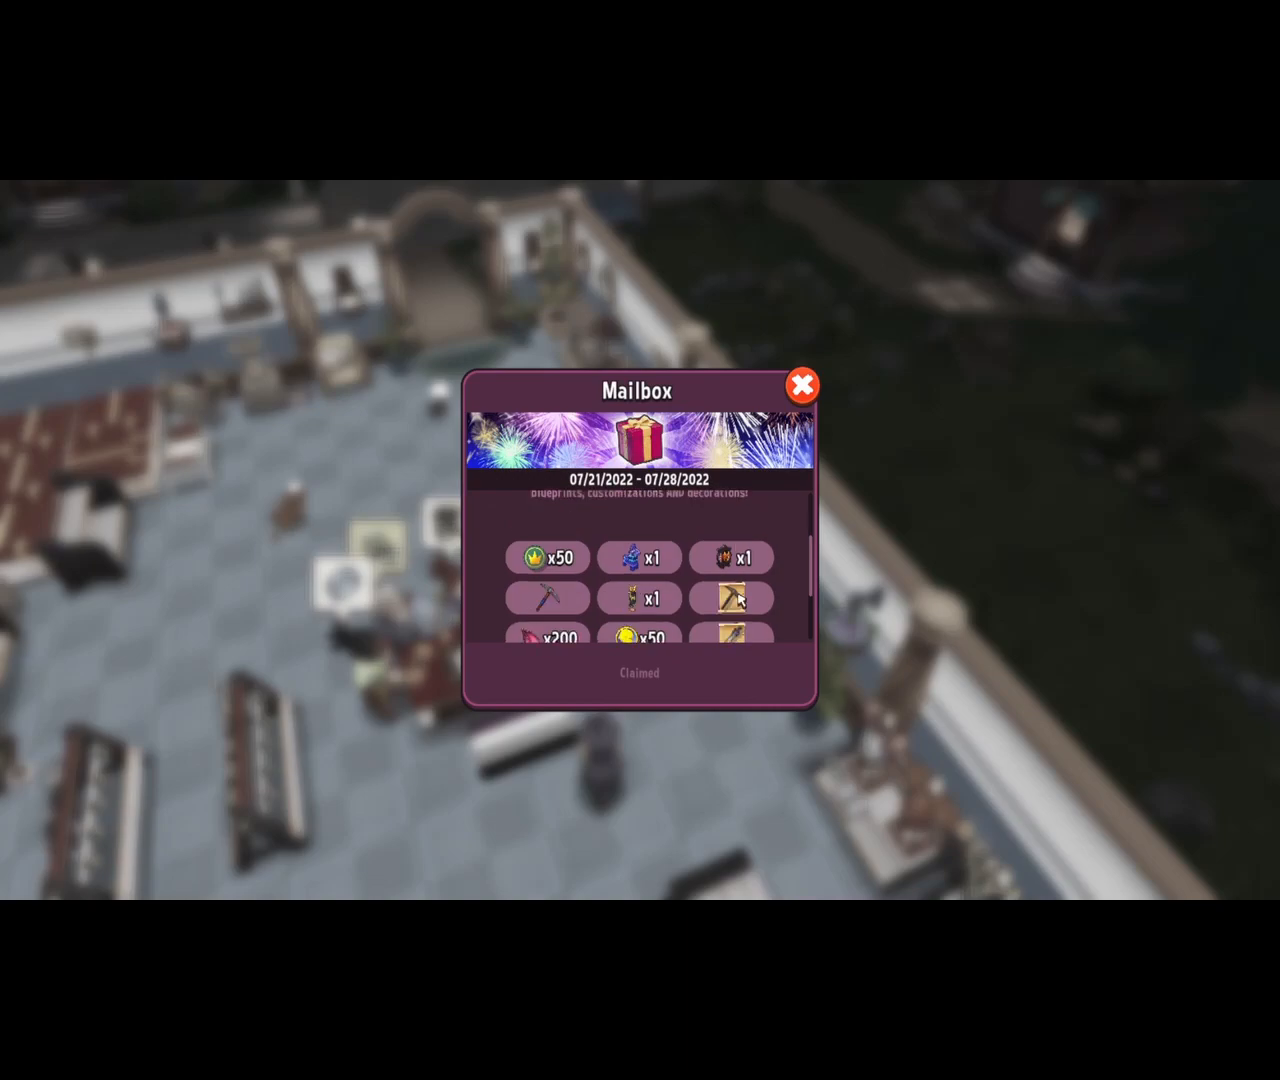
Review the claimed 07/21–07/28/2022 giveaway rewards, then close the Mailbox.
{"action": "scroll", "scroll_direction": "down", "scroll_amount": 3}
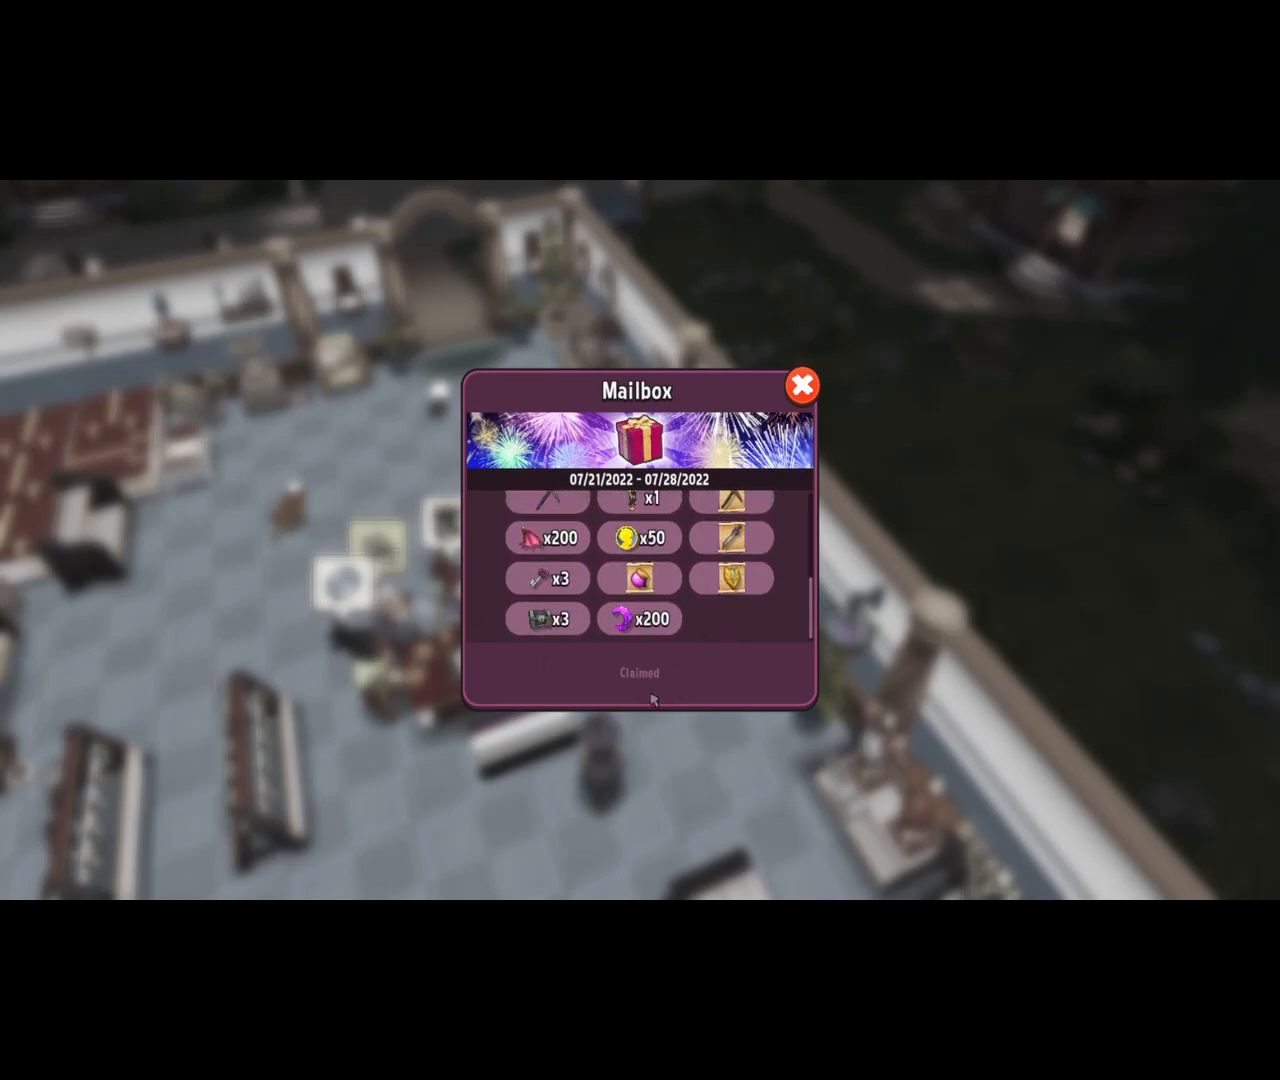
{"action": "mouse_move", "coordinate": [730, 780]}
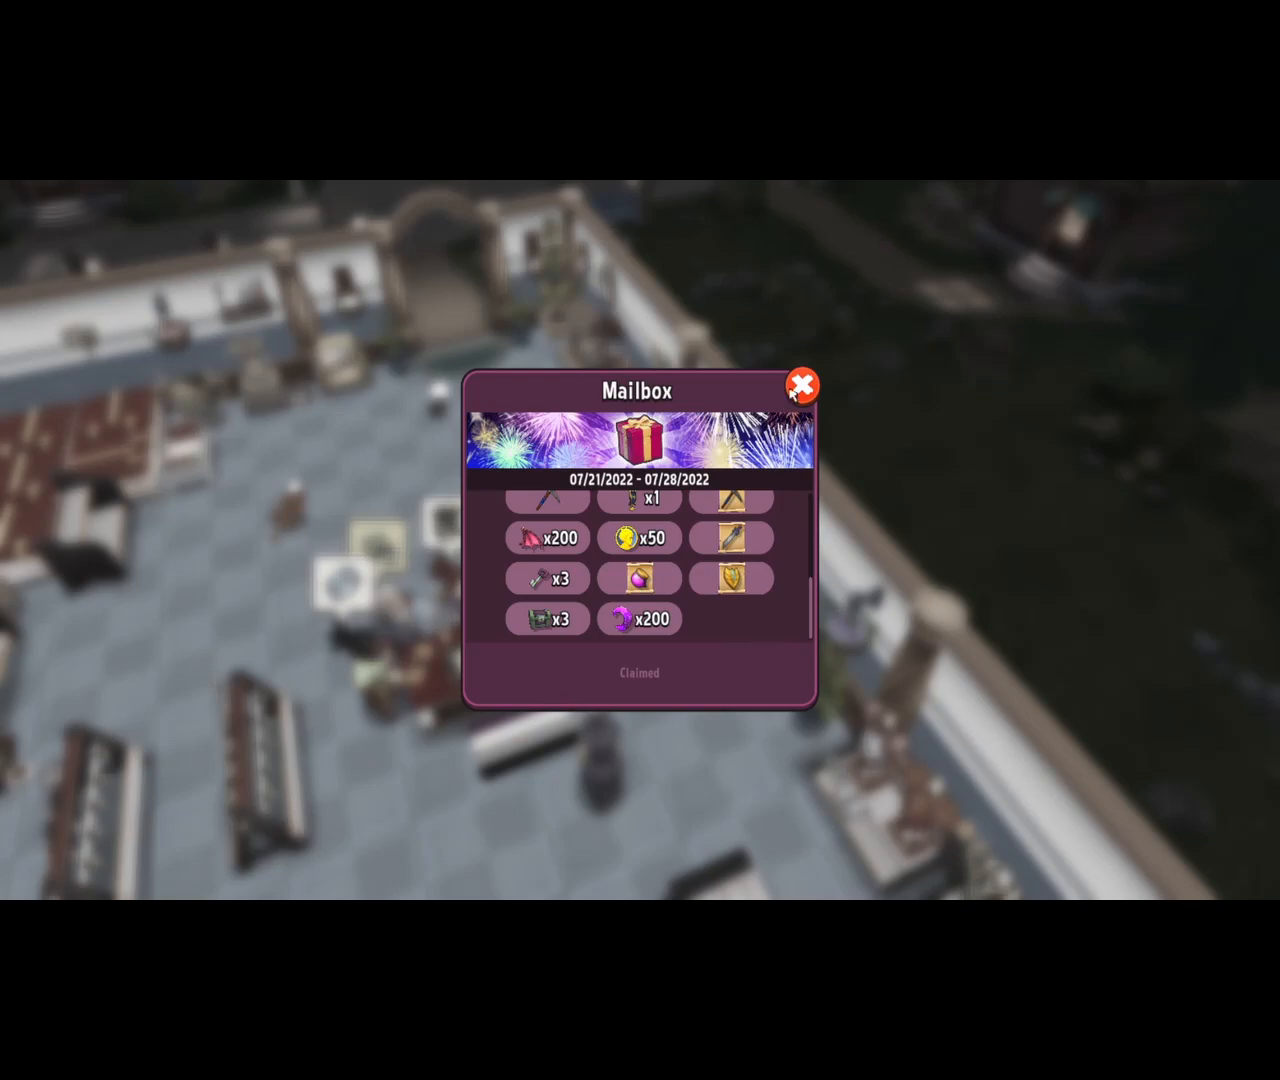
{"action": "left_click", "coordinate": [804, 384]}
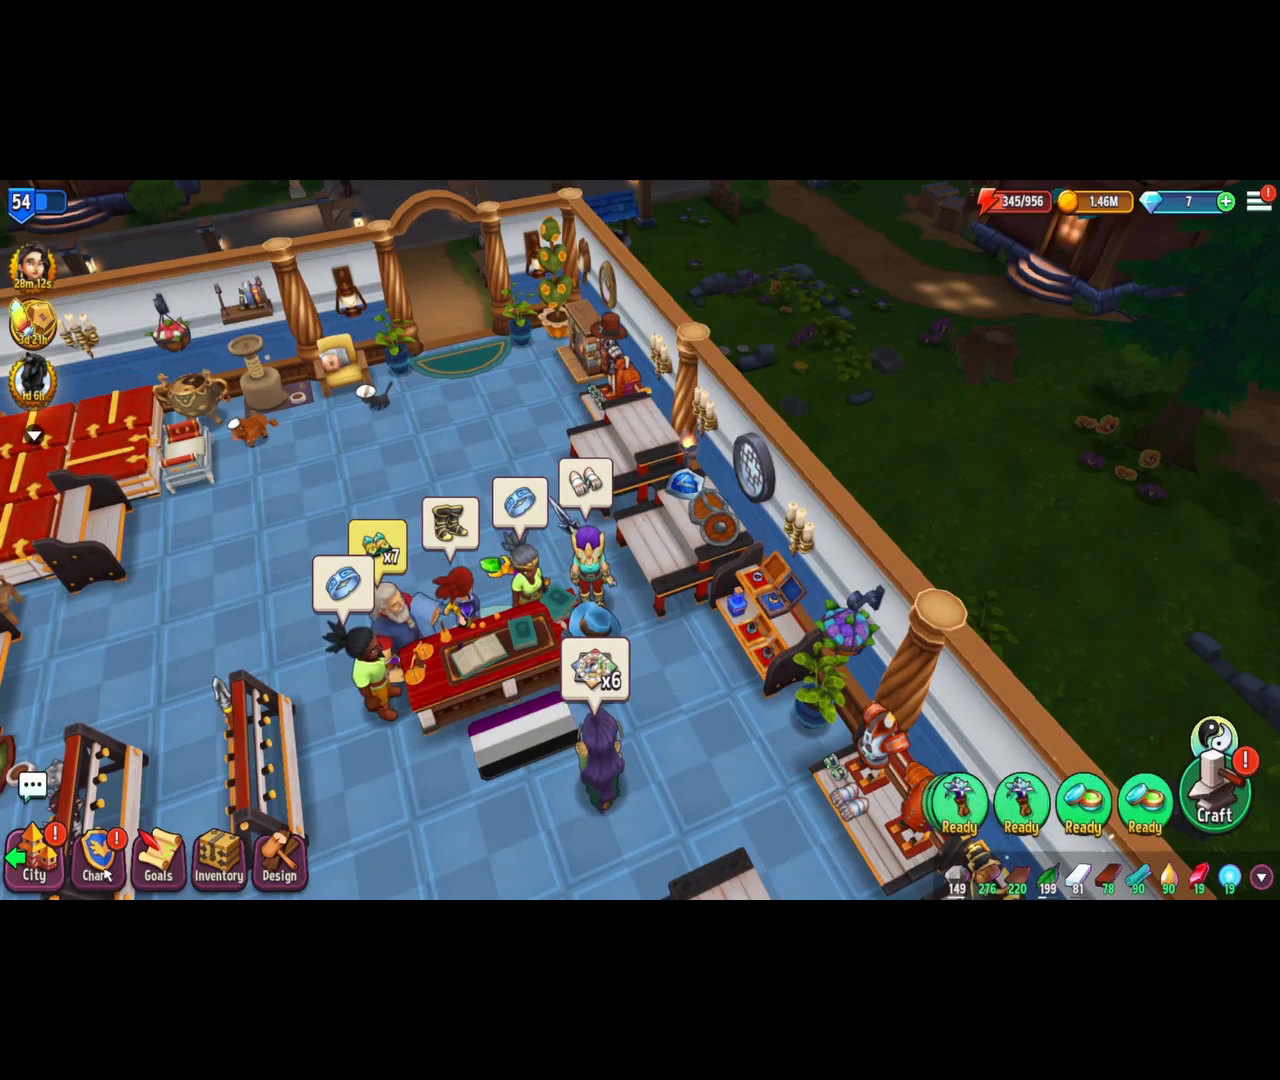
View the Characters roster via the Chars. button, then return to the Mailbox rewards.
{"action": "left_click", "coordinate": [96, 860]}
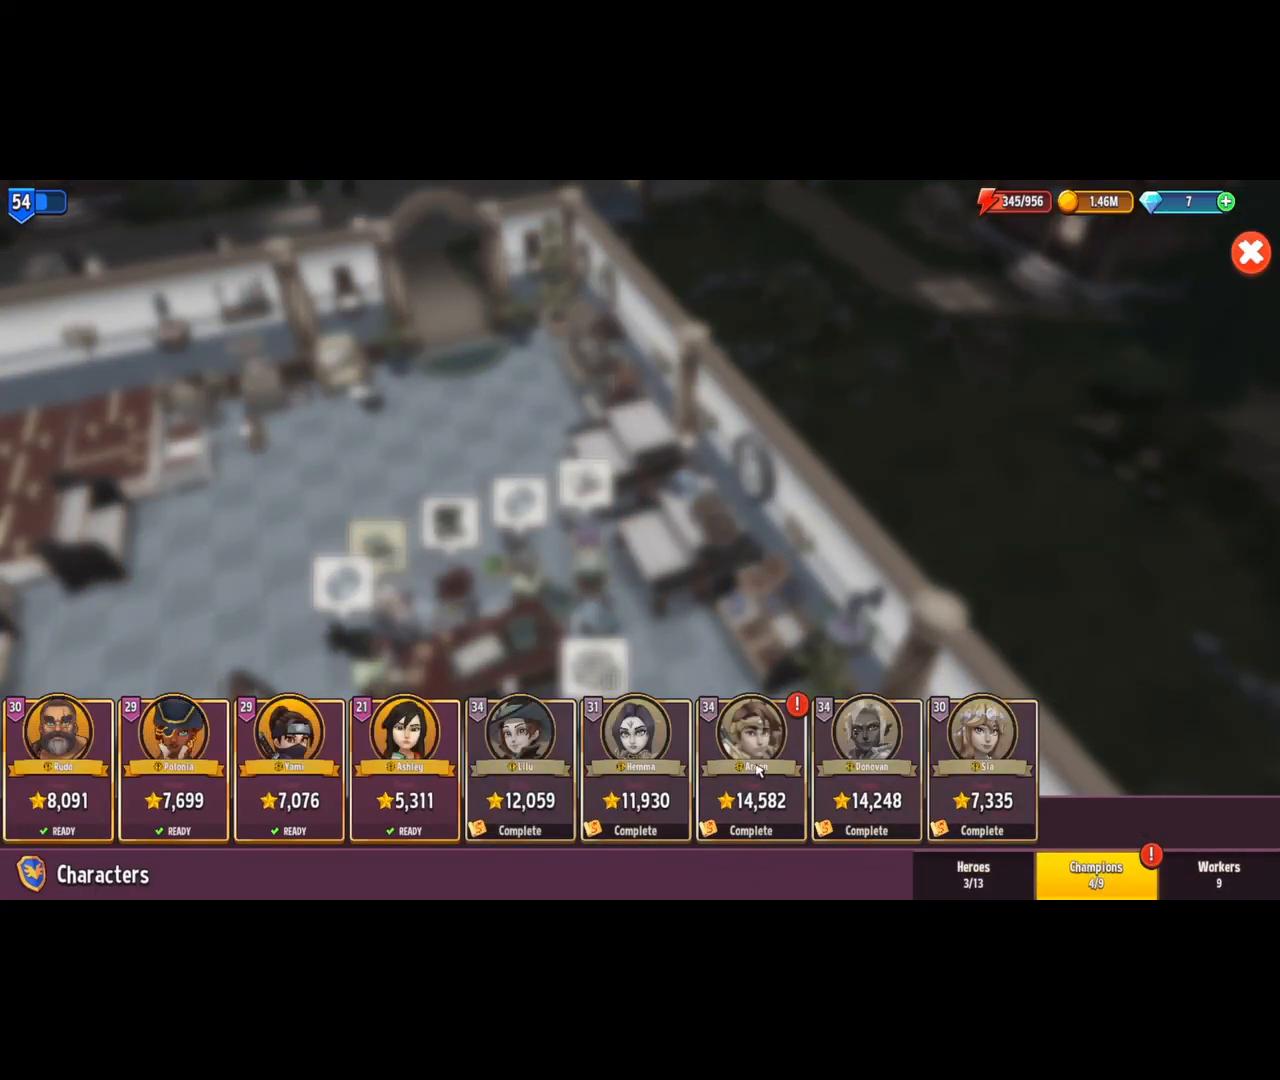
{"action": "left_click", "coordinate": [1248, 252]}
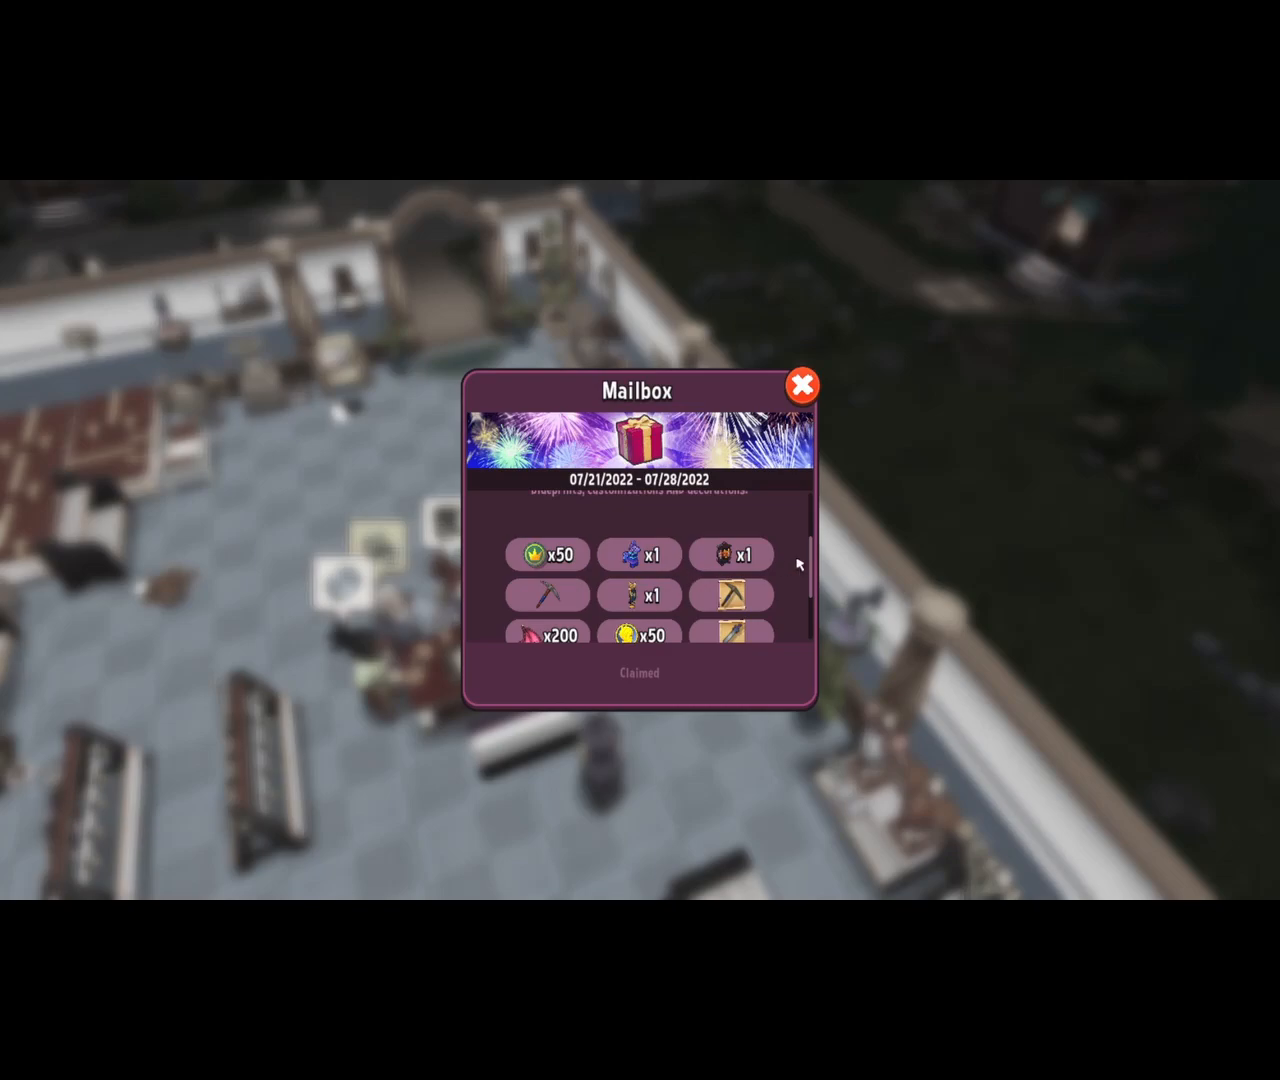
Scroll through the claimed rewards again, then close the Mailbox and Settings to reach the shop floor.
{"action": "scroll", "scroll_direction": "down", "scroll_amount": 3}
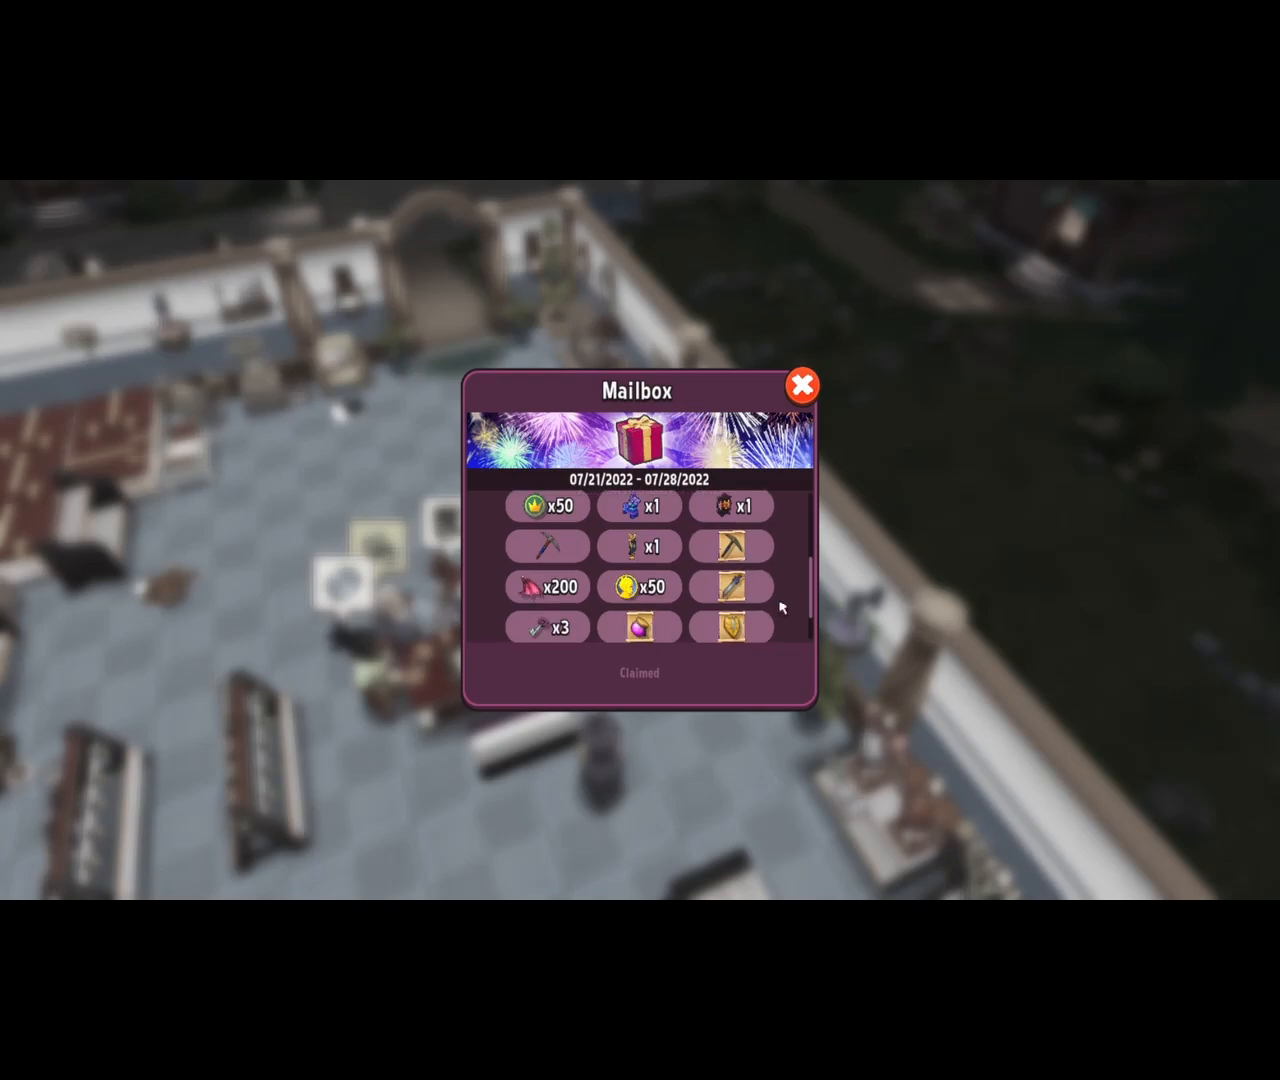
{"action": "scroll", "scroll_direction": "down", "scroll_amount": 3}
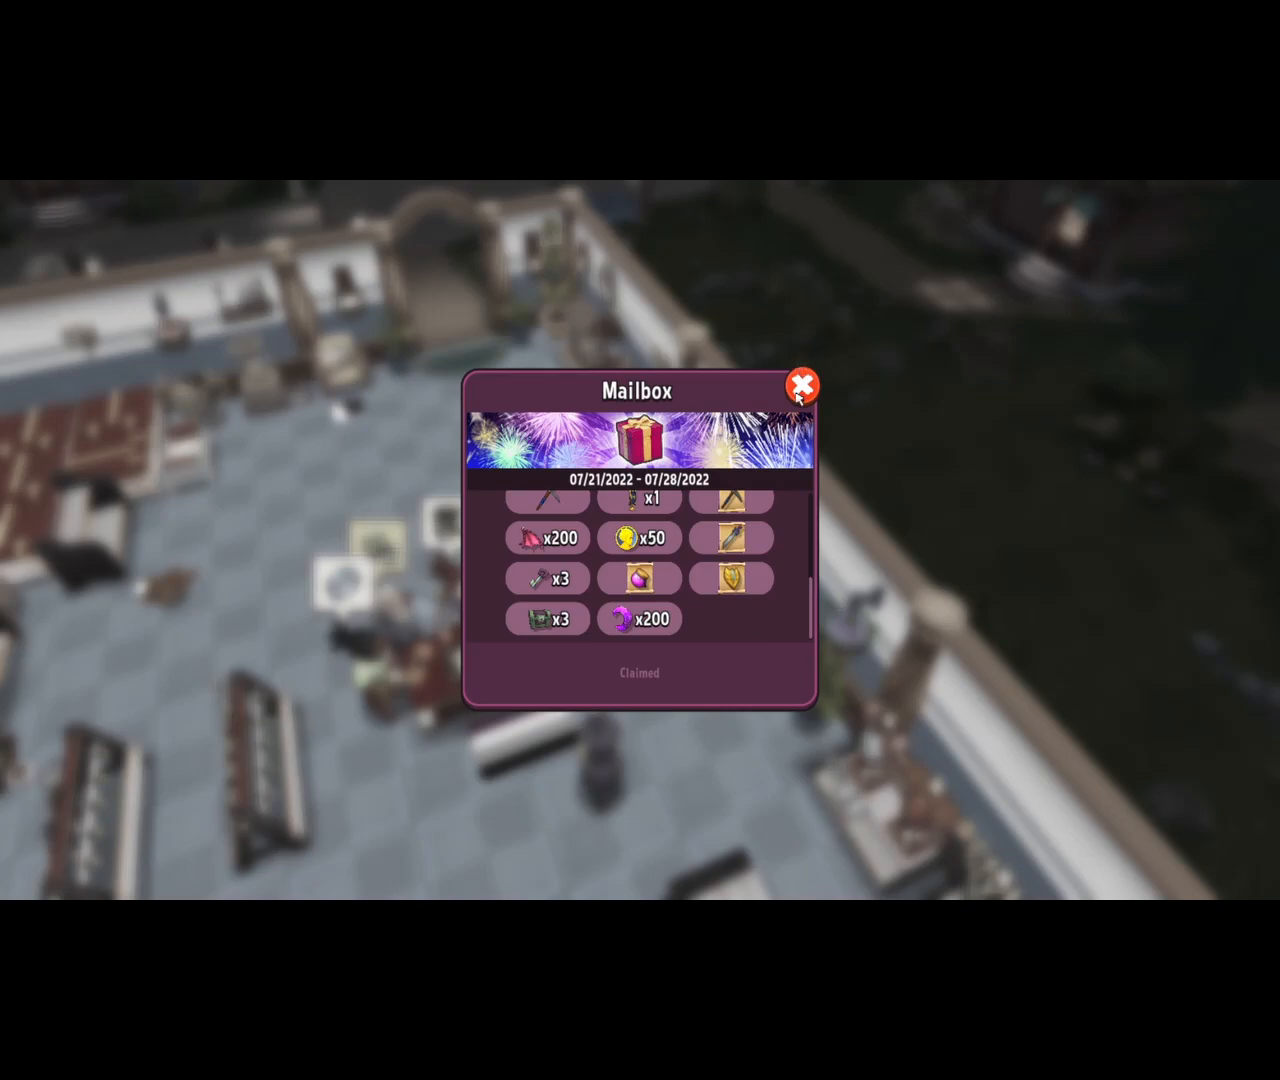
{"action": "left_click", "coordinate": [804, 384]}
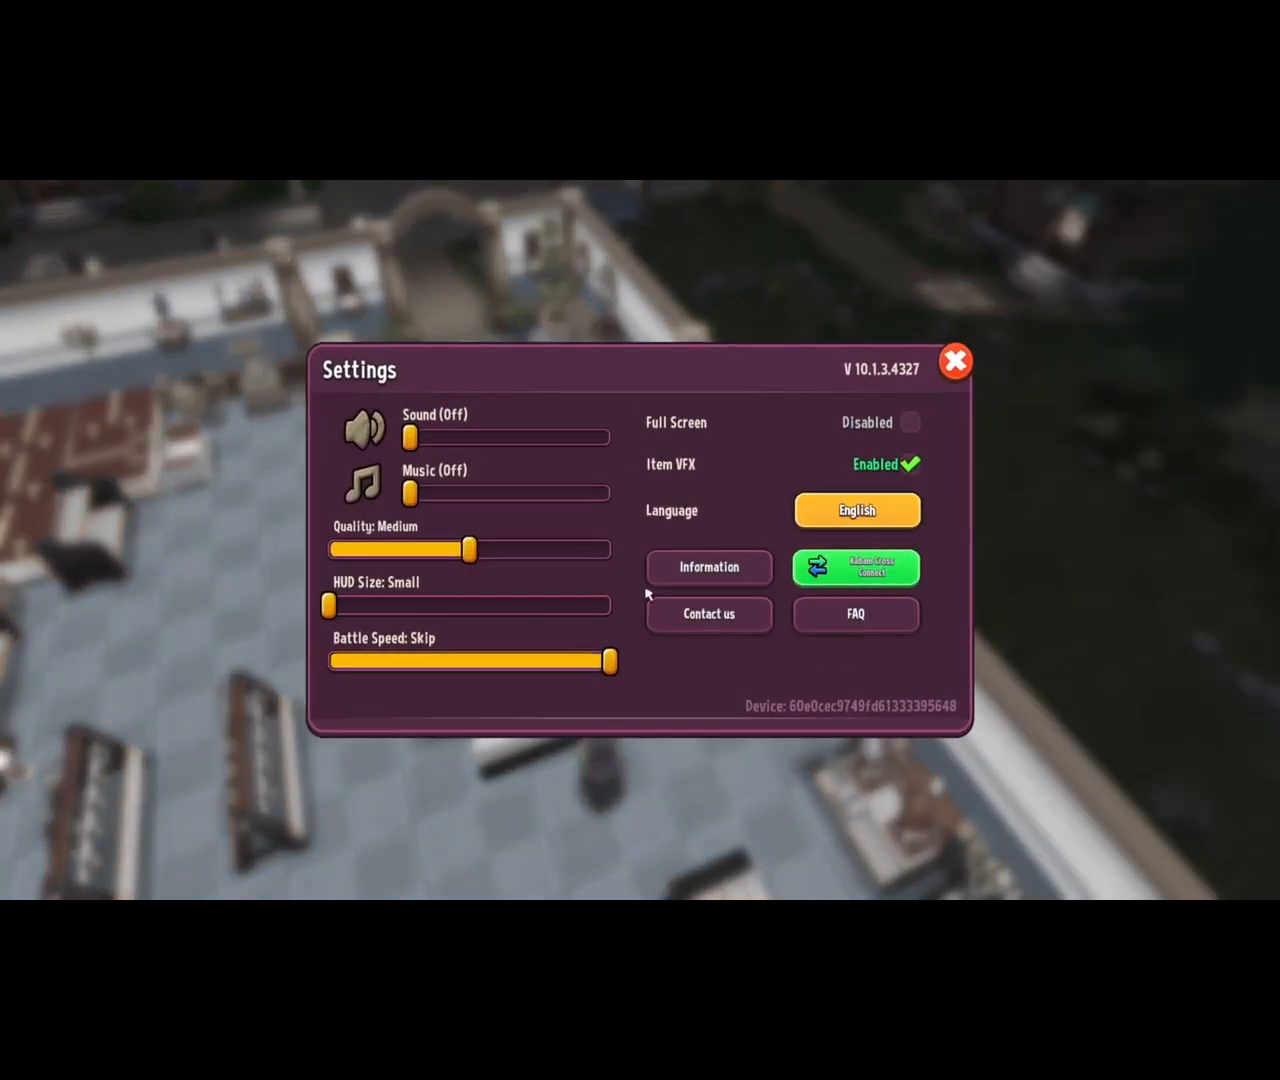
{"action": "left_click", "coordinate": [956, 360]}
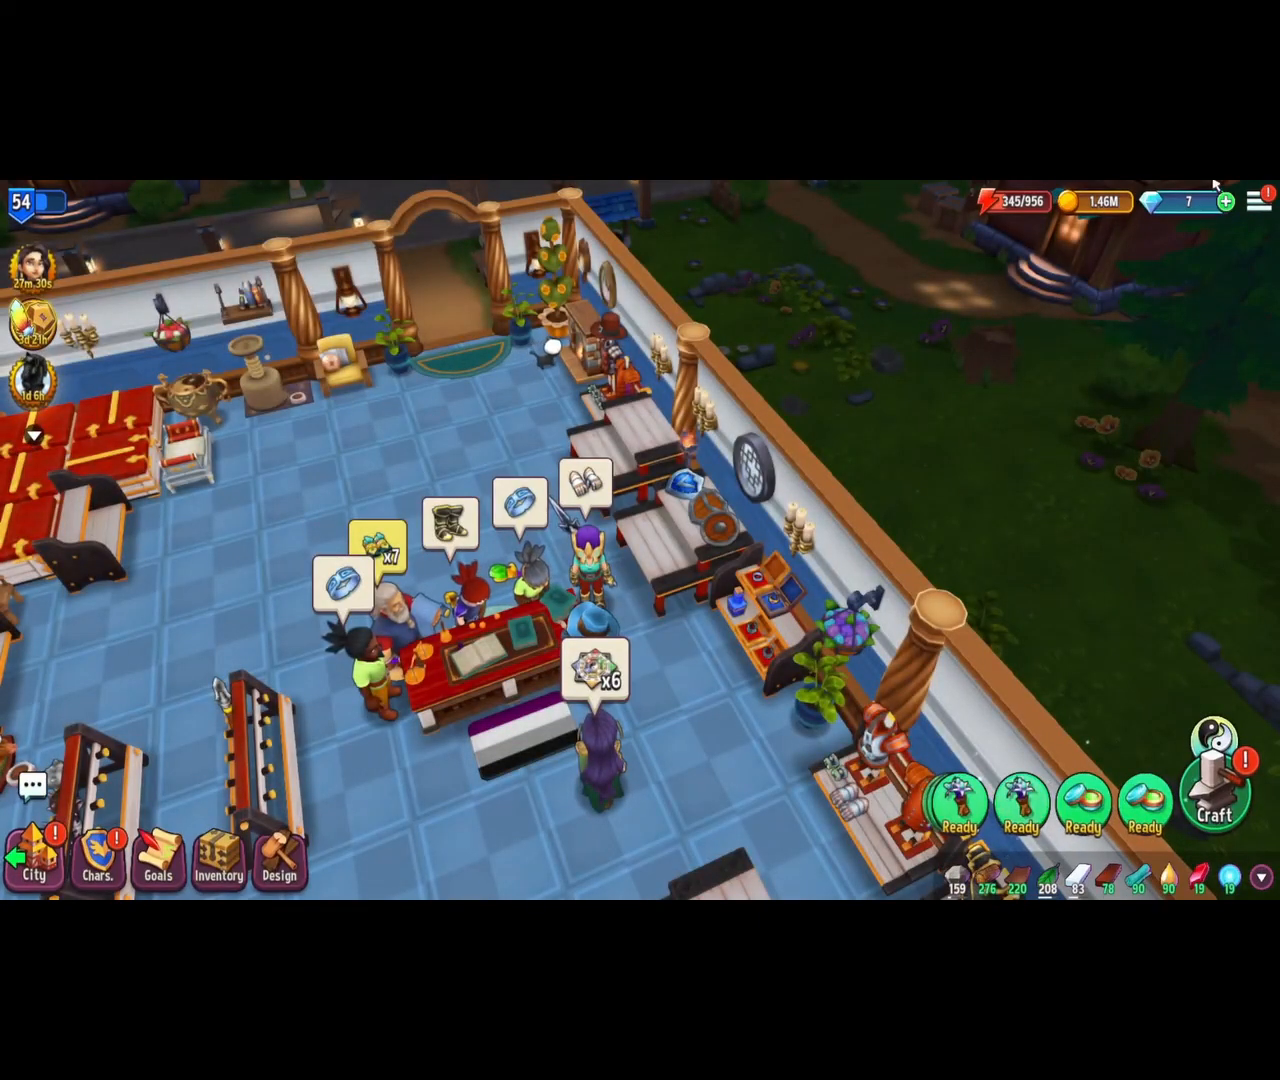